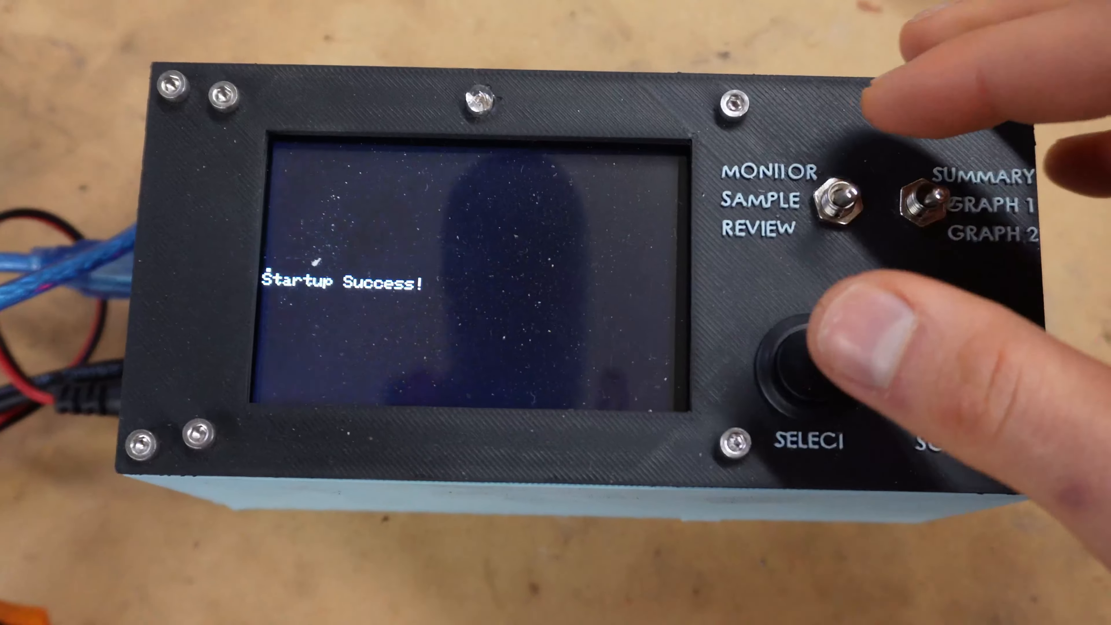
left_click(848, 206)
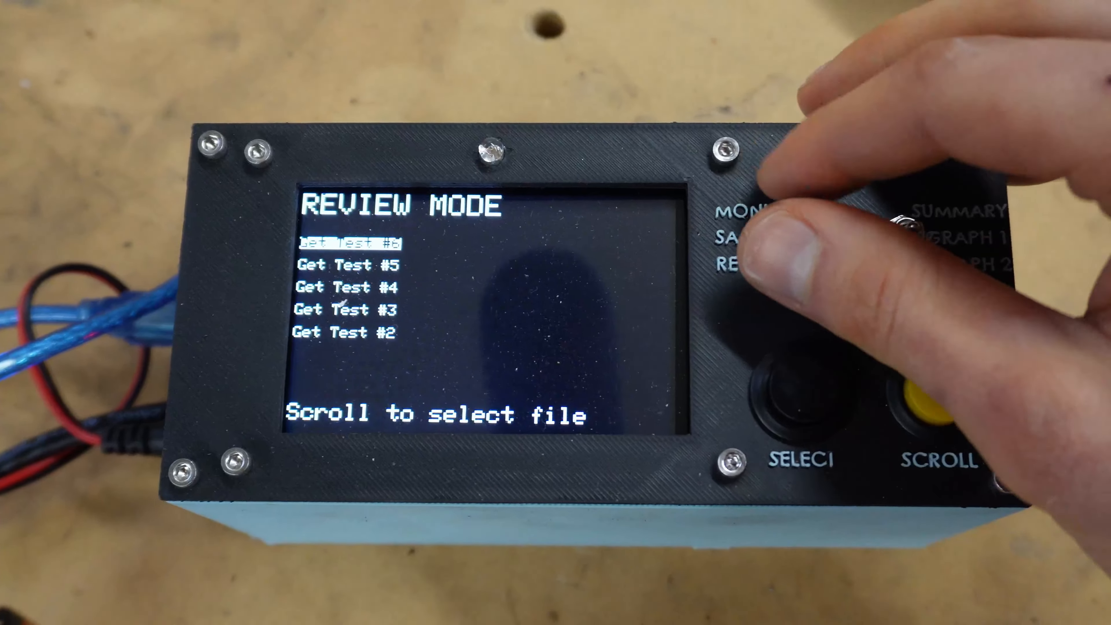
left_click(799, 234)
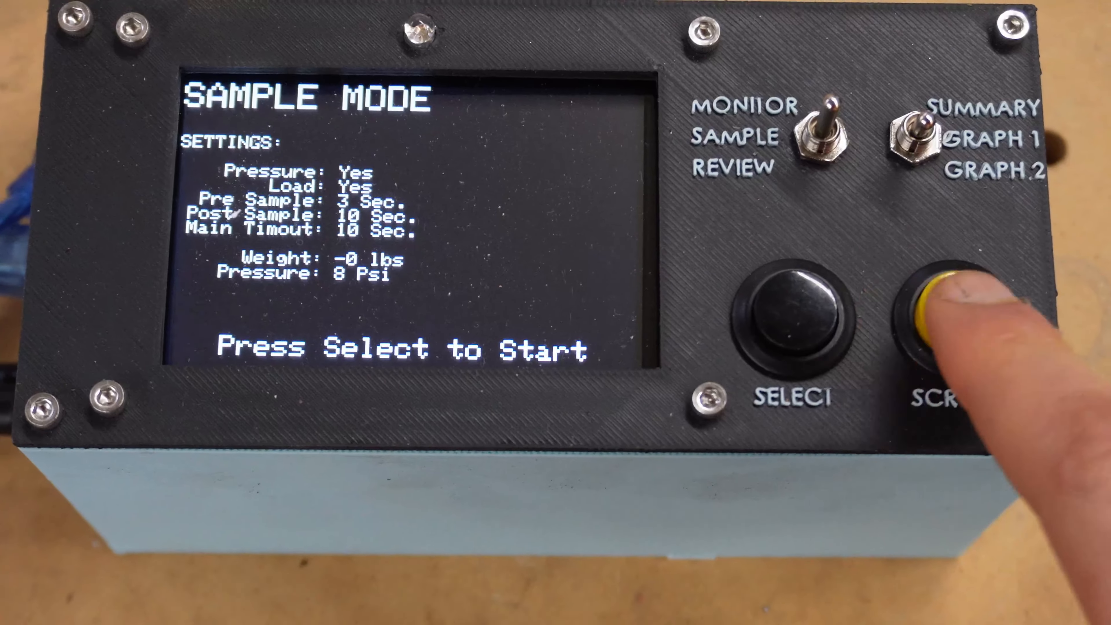
left_click(938, 305)
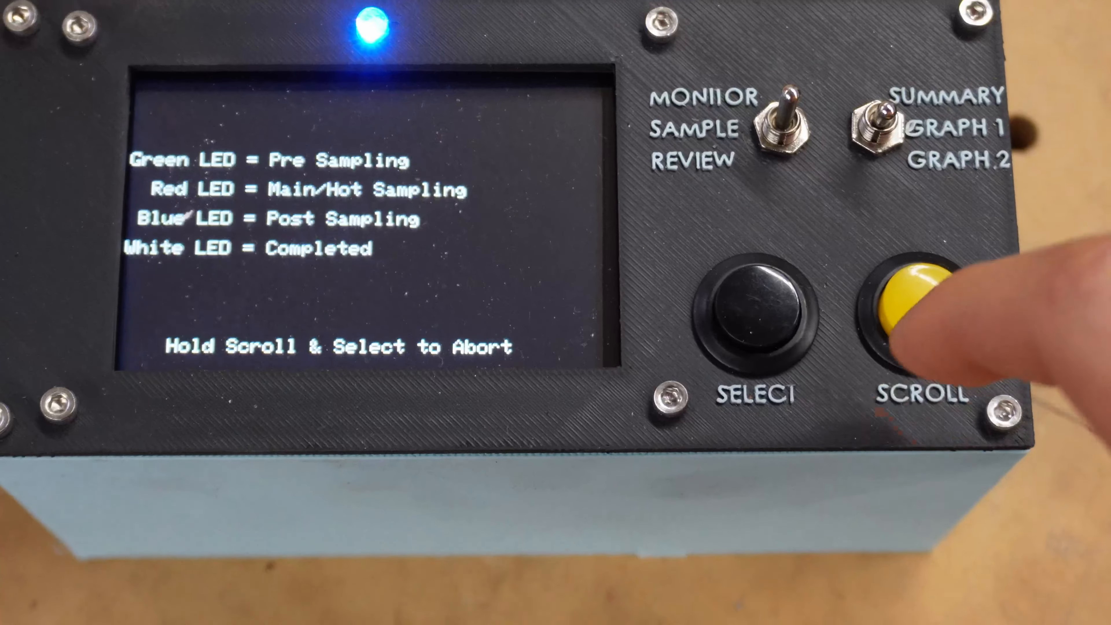
left_click(911, 302)
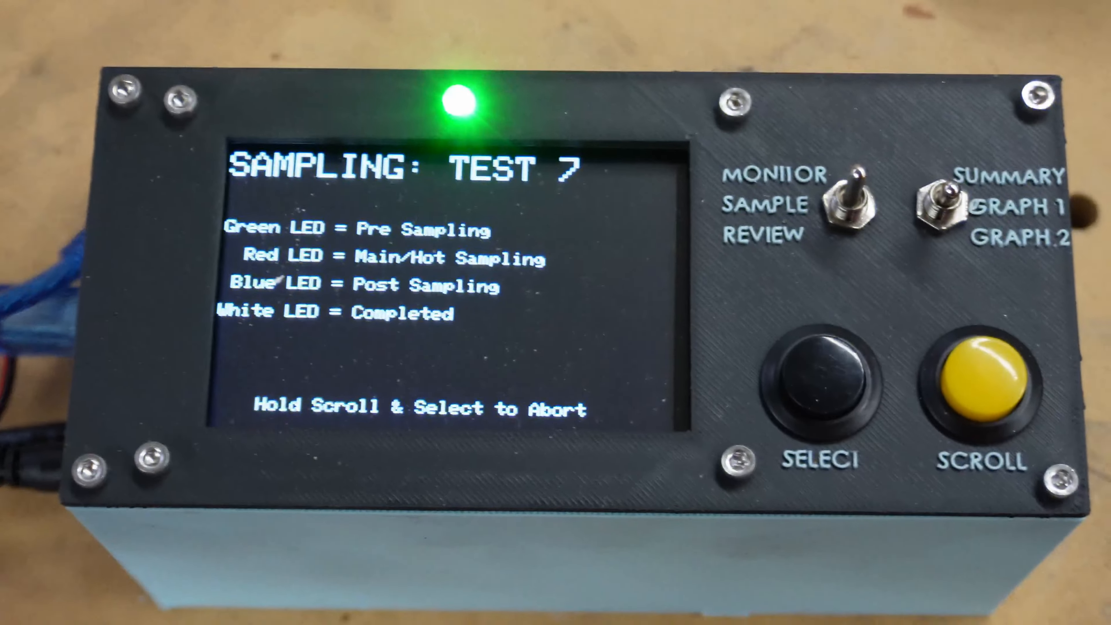